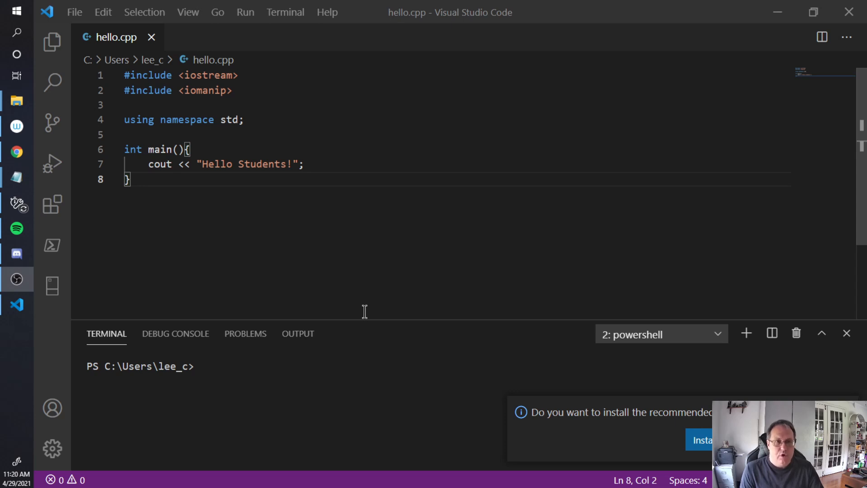
{"action": "mouse_move", "coordinate": [404, 246]}
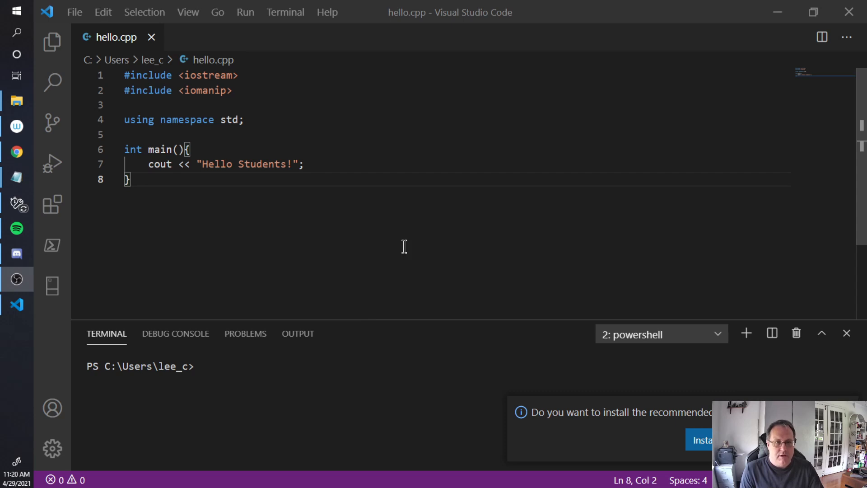
{"action": "mouse_move", "coordinate": [339, 110]}
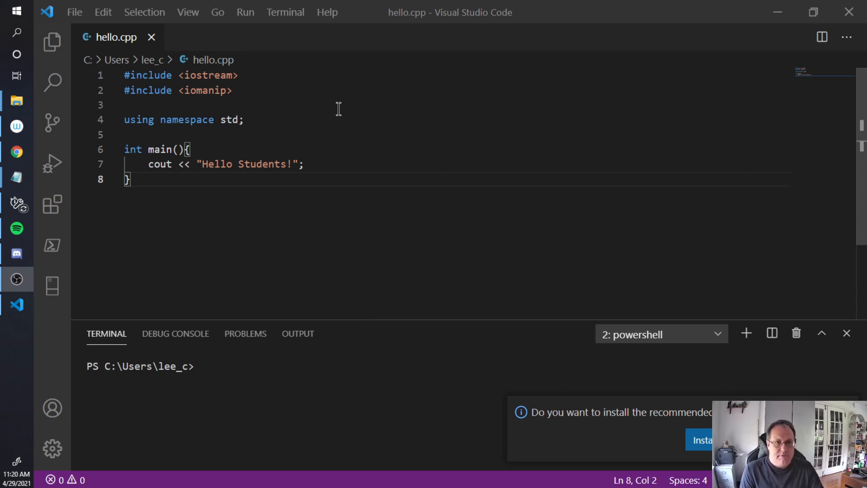
{"action": "mouse_move", "coordinate": [230, 128]}
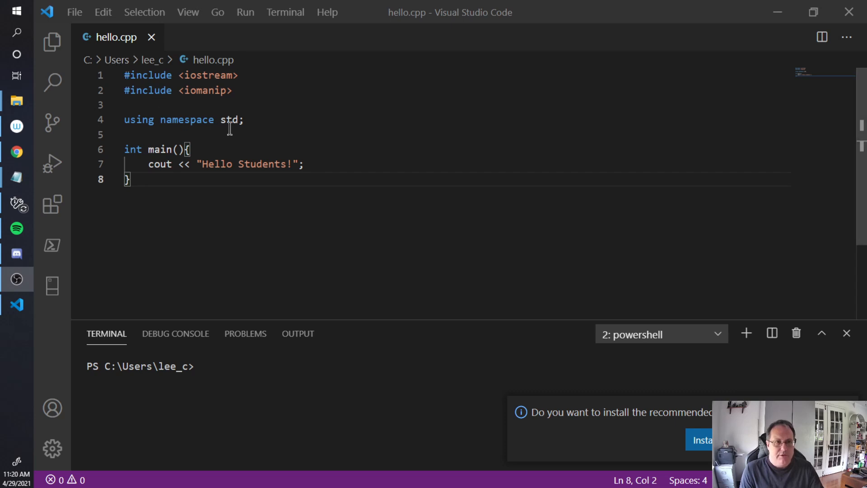
{"action": "mouse_move", "coordinate": [287, 178]}
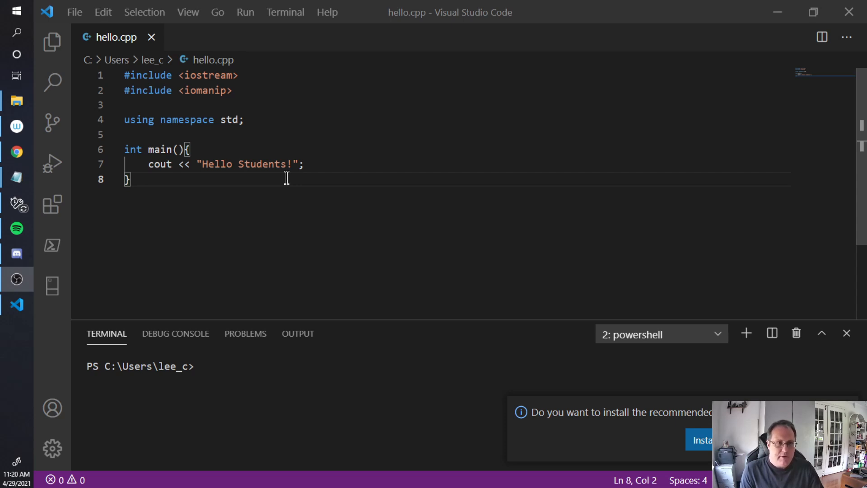
{"action": "mouse_move", "coordinate": [280, 203]}
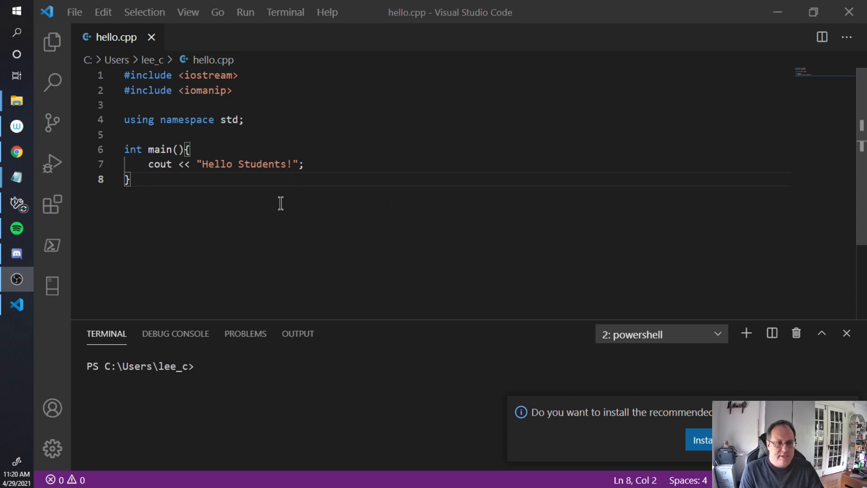
- Install the Microsoft C/C++ extension from the Extensions view
{"action": "left_click", "coordinate": [53, 204]}
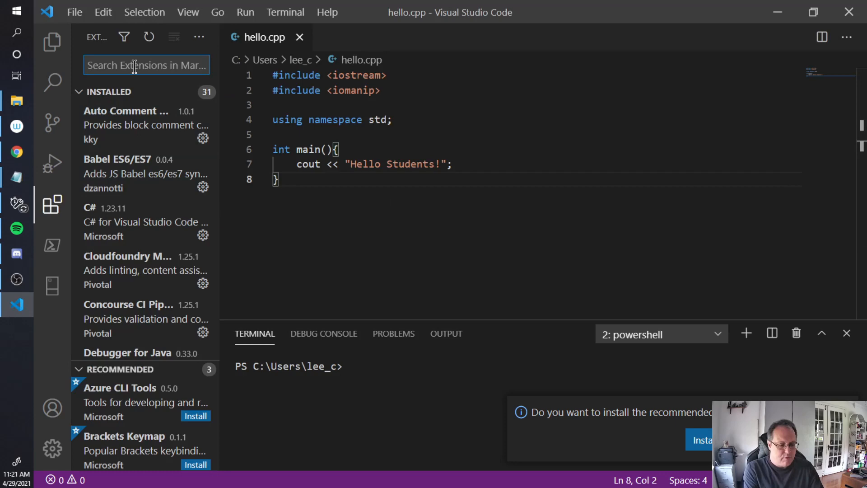
{"action": "type", "text": "C++"}
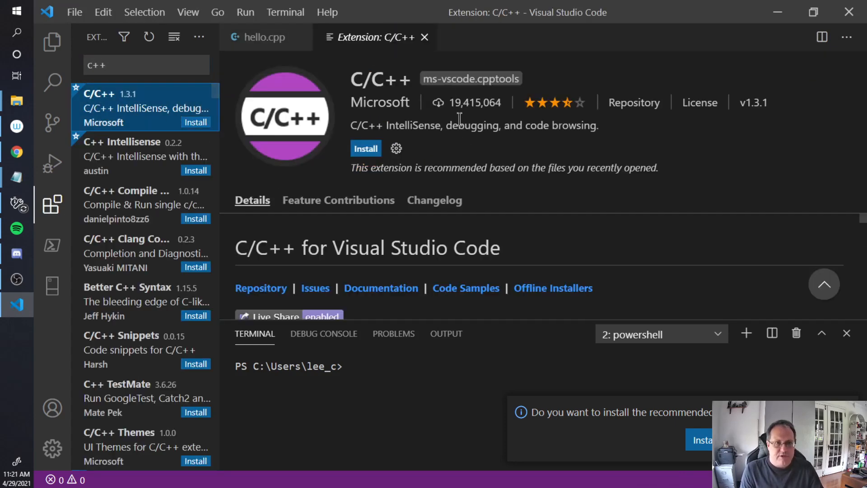
{"action": "mouse_move", "coordinate": [365, 148]}
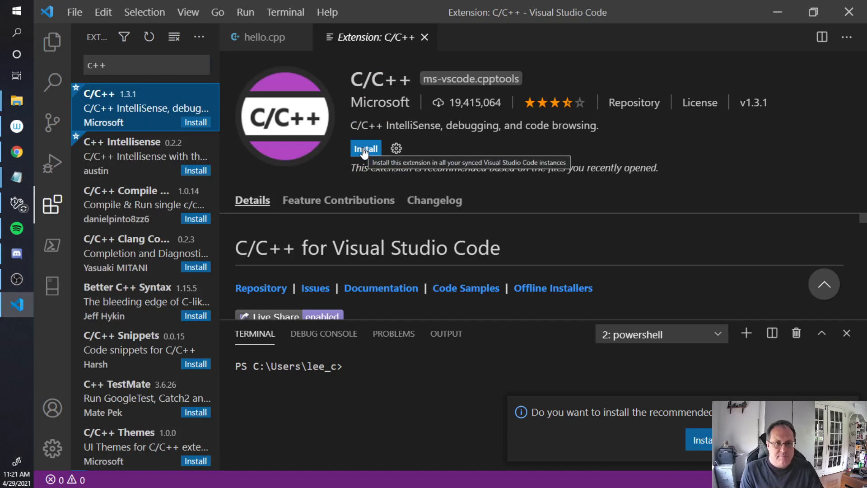
{"action": "left_click", "coordinate": [365, 148]}
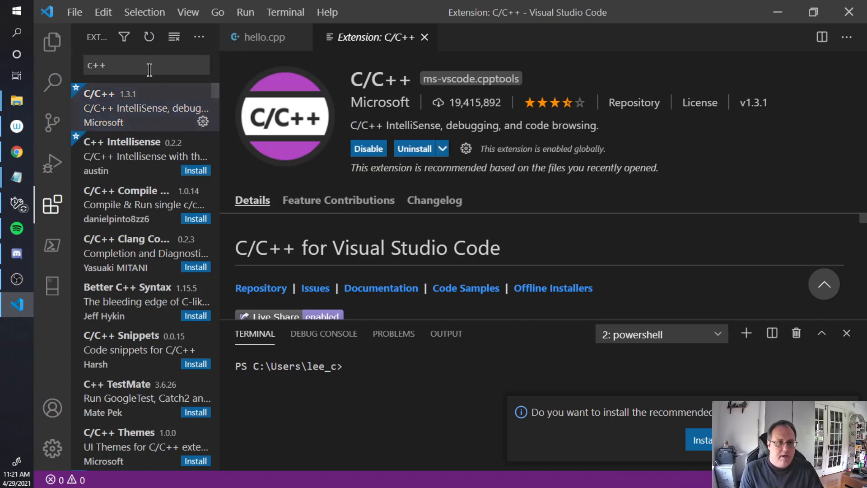
- Install the Code Runner extension and return to the hello.cpp editor
{"action": "type", "text": "code"}
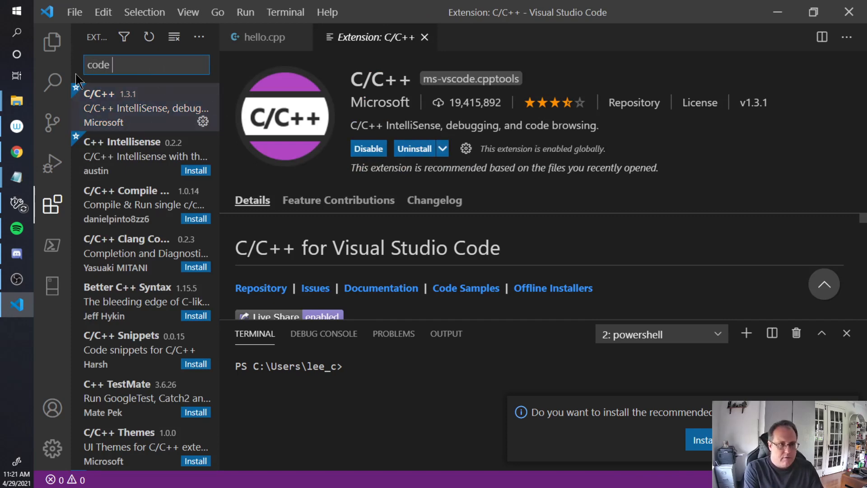
{"action": "type", "text": "runner"}
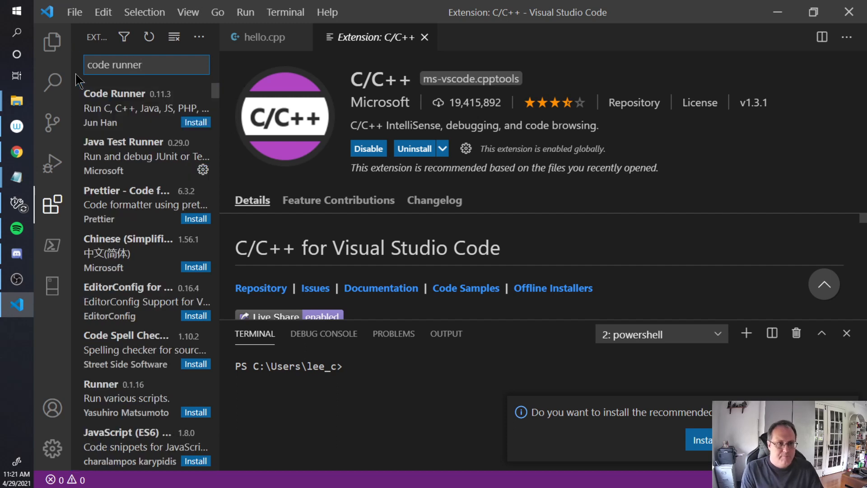
{"action": "left_click", "coordinate": [127, 107]}
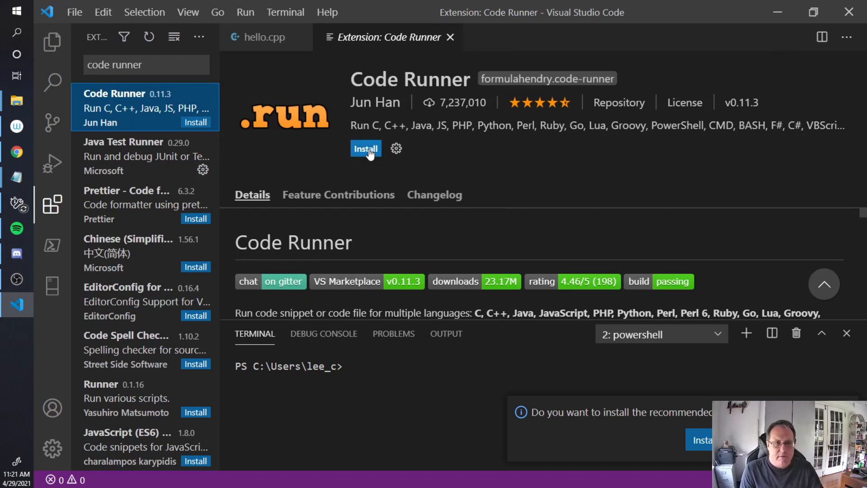
{"action": "left_click", "coordinate": [365, 148]}
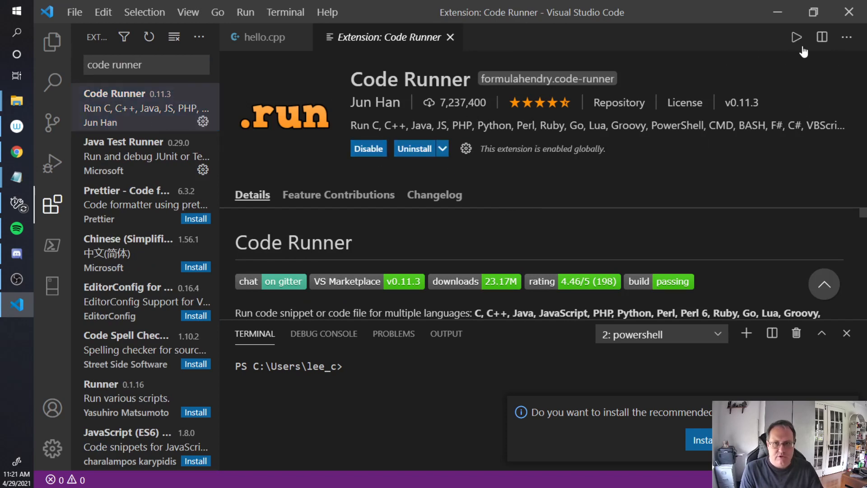
{"action": "mouse_move", "coordinate": [666, 129]}
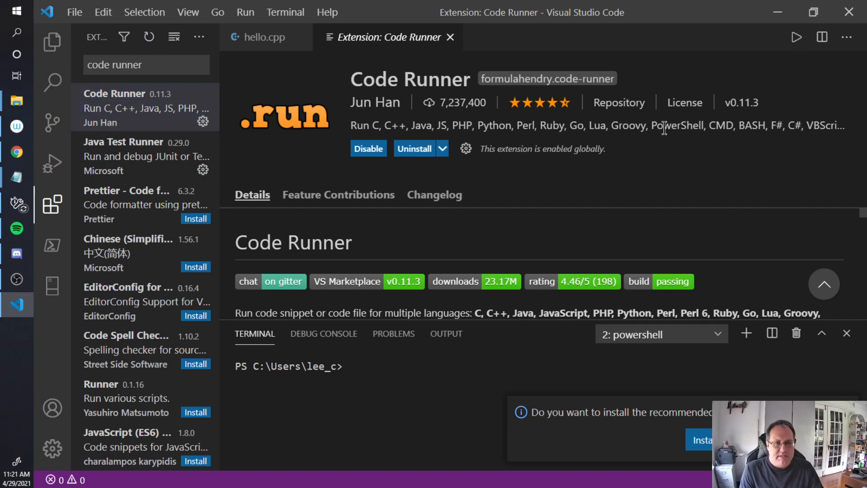
{"action": "mouse_move", "coordinate": [662, 356]}
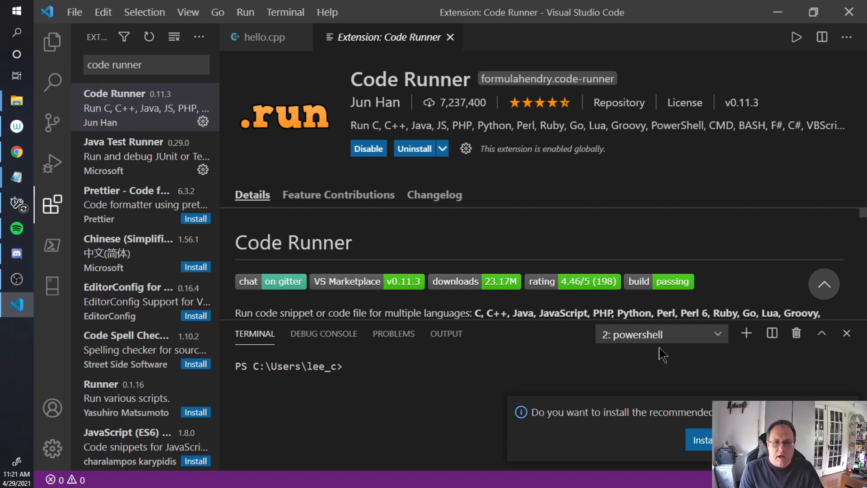
{"action": "mouse_move", "coordinate": [78, 209]}
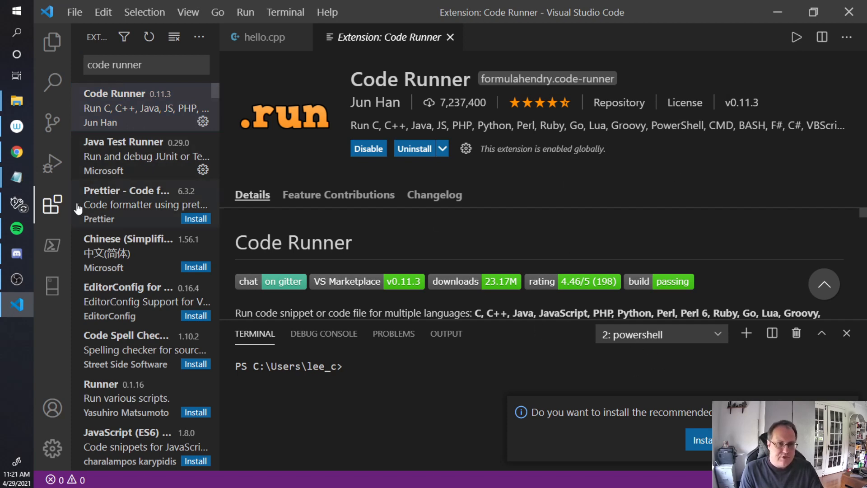
{"action": "left_click", "coordinate": [53, 205]}
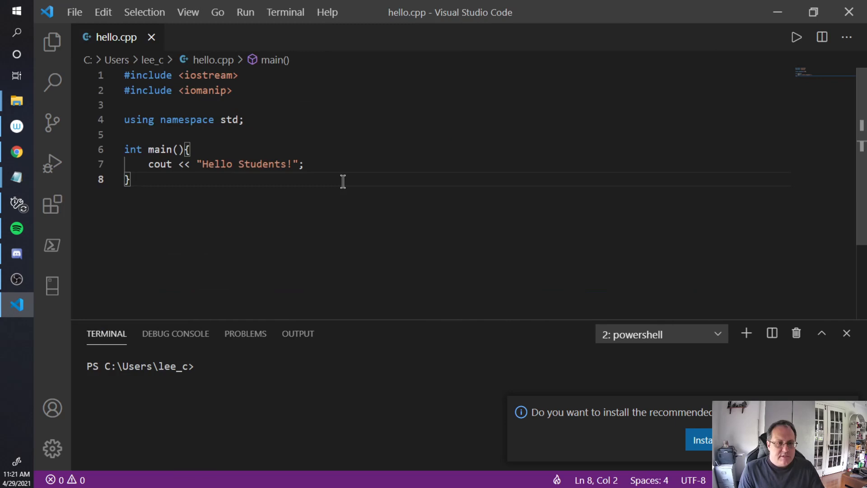
{"action": "mouse_move", "coordinate": [272, 381]}
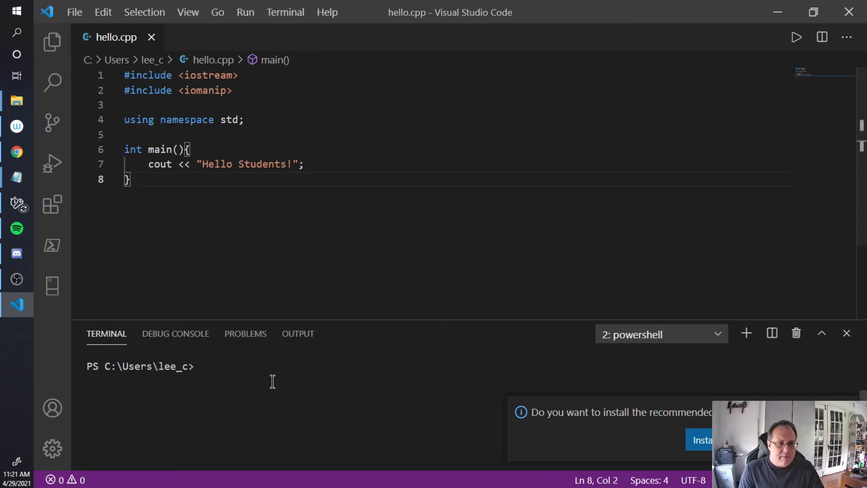
- Run g++ in the PowerShell terminal to try compiling hello.cpp
{"action": "type", "text": "ge.net/projects/mingw/"}
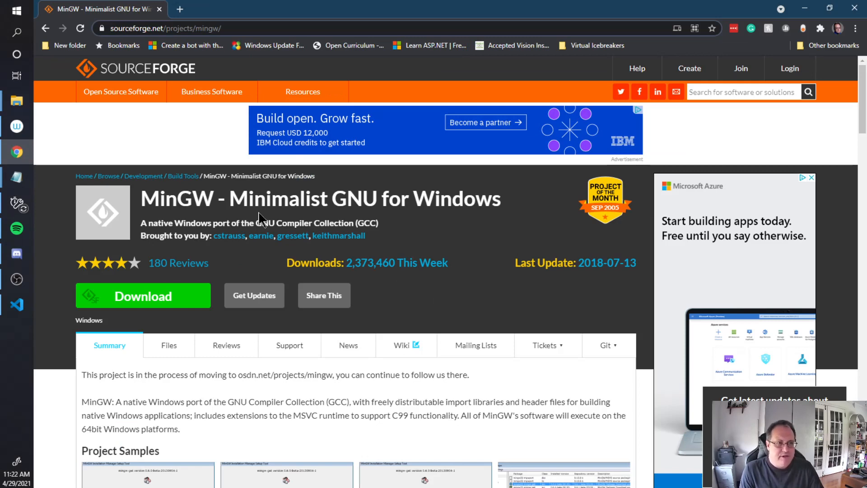
{"action": "mouse_move", "coordinate": [744, 47]}
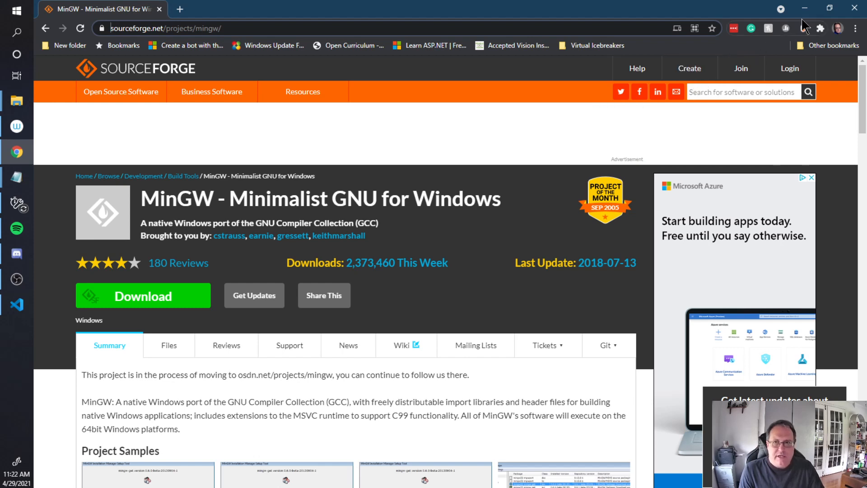
- Minimise Chrome after viewing the MinGW SourceForge page, returning to VS Code
{"action": "left_click", "coordinate": [16, 305]}
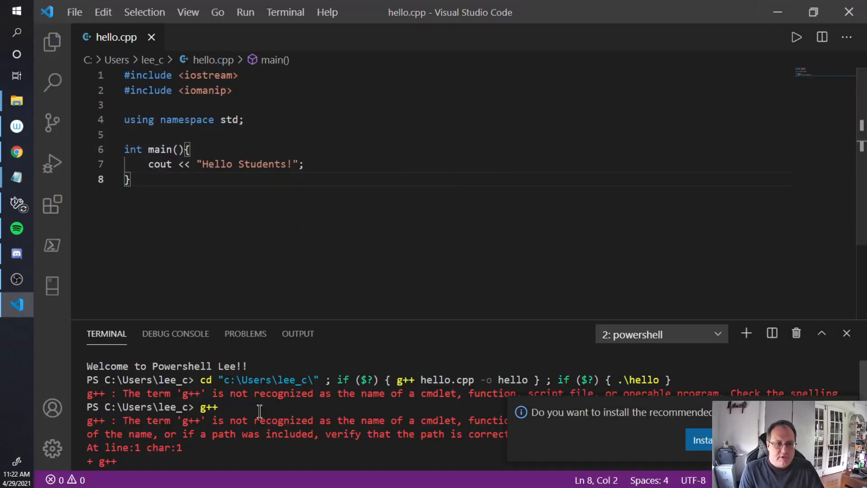
{"action": "mouse_move", "coordinate": [438, 395]}
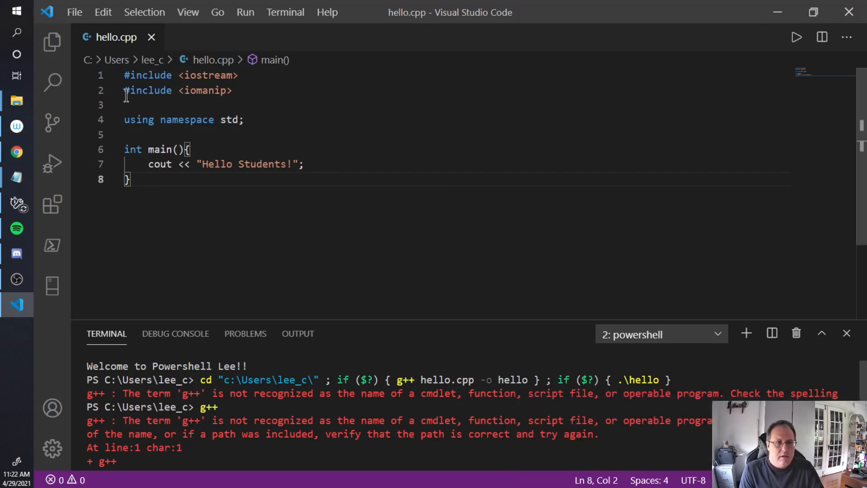
- Search 'env' in Windows Settings and select the user Path variable in Environment Variables
{"action": "left_click", "coordinate": [16, 11]}
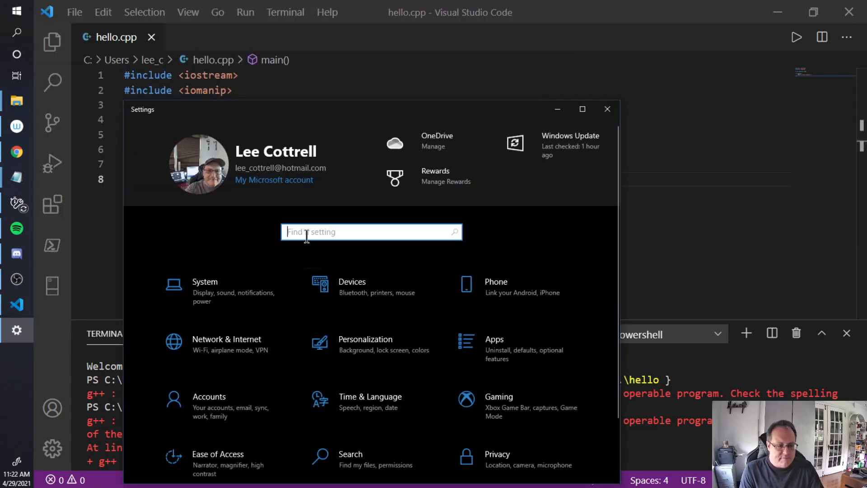
{"action": "type", "text": "env"}
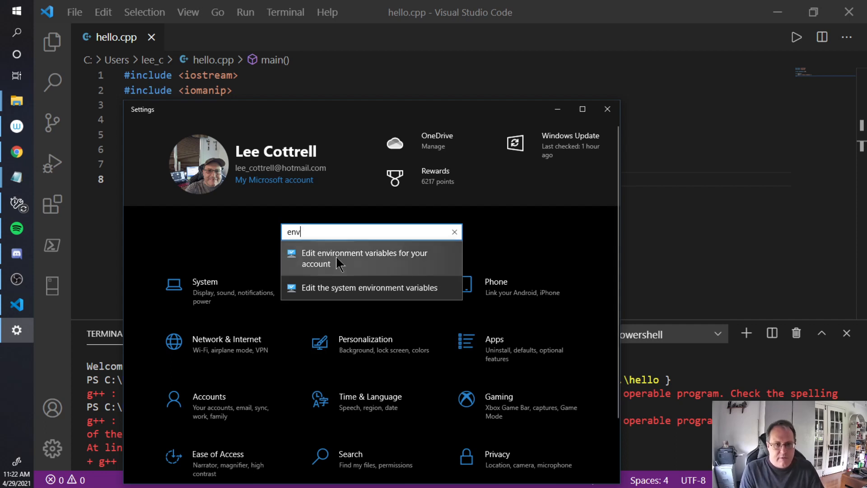
{"action": "mouse_move", "coordinate": [340, 259]}
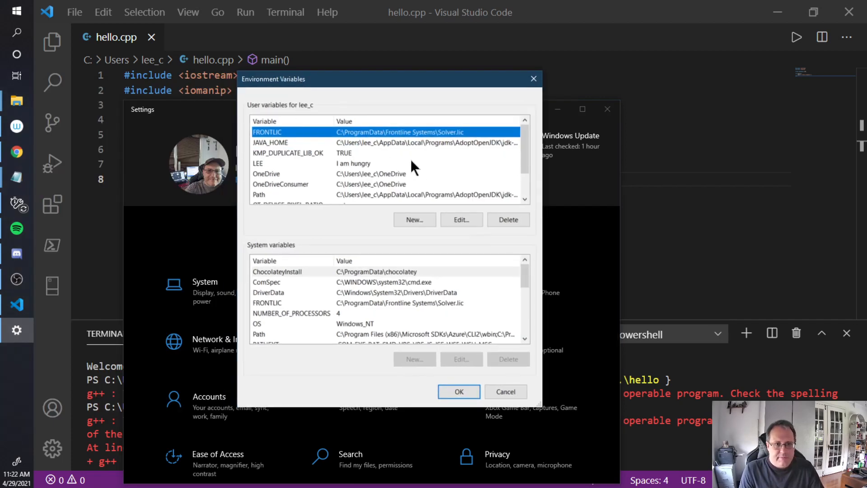
{"action": "scroll", "scroll_direction": "down", "scroll_amount": 3}
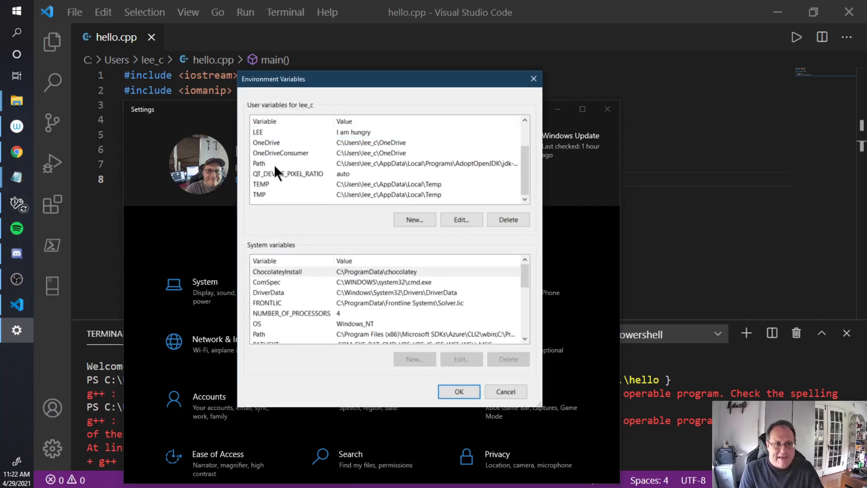
{"action": "left_click", "coordinate": [259, 163]}
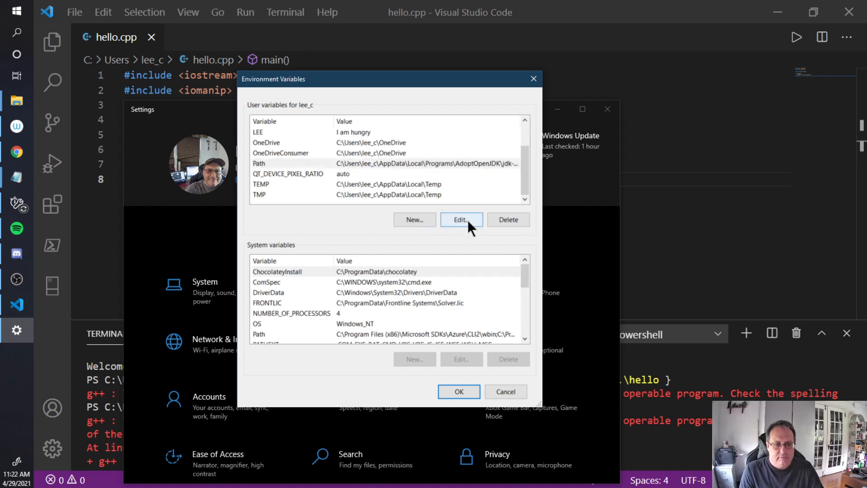
- Edit the user Path entries and browse for a folder to add
{"action": "left_click", "coordinate": [461, 220]}
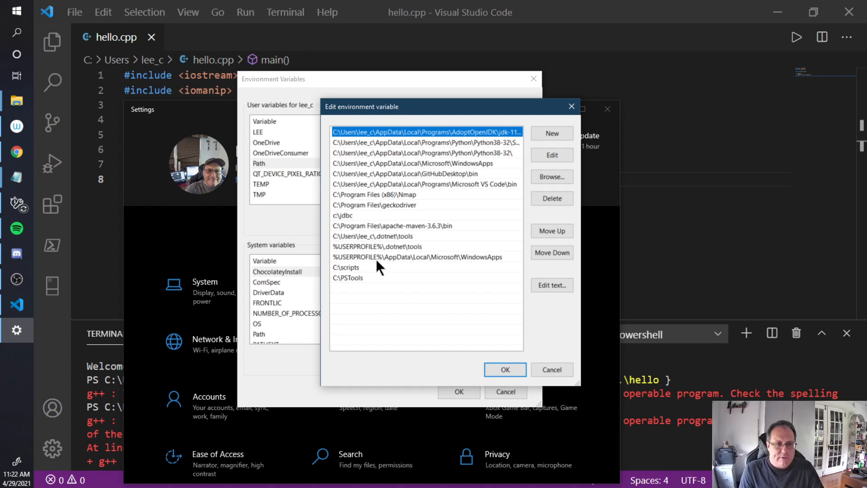
{"action": "mouse_move", "coordinate": [349, 288]}
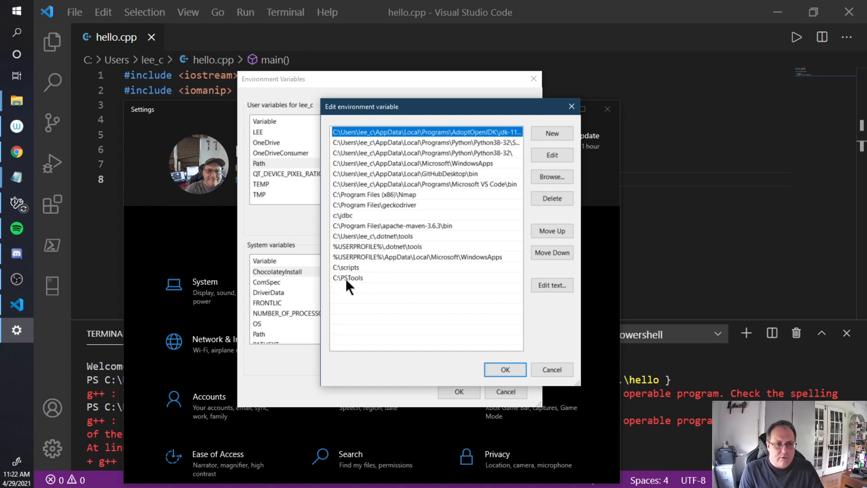
{"action": "mouse_move", "coordinate": [347, 293]}
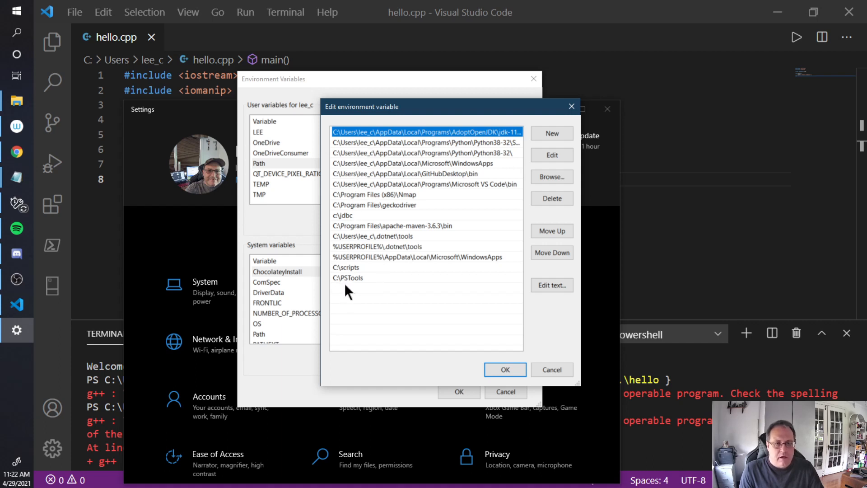
{"action": "mouse_move", "coordinate": [551, 176]}
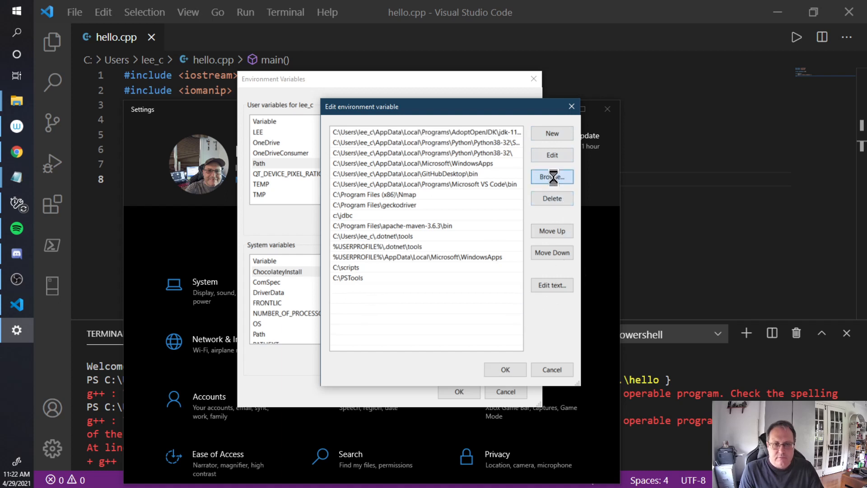
{"action": "left_click", "coordinate": [551, 177]}
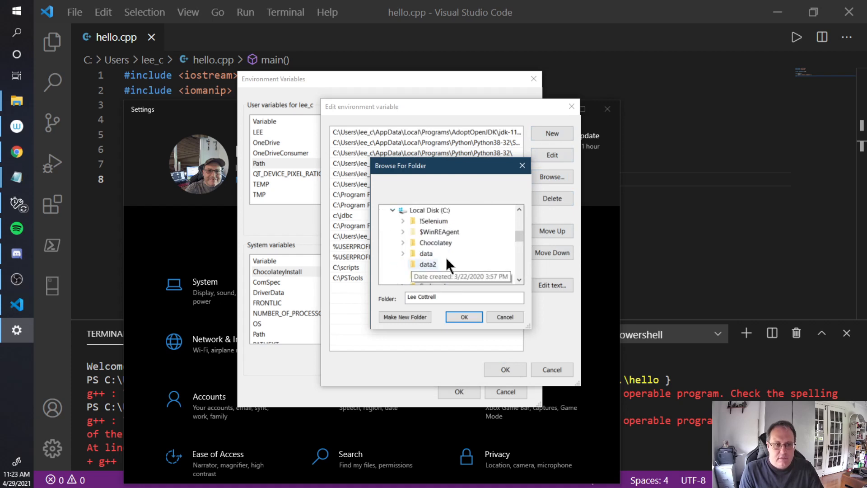
{"action": "mouse_move", "coordinate": [16, 182]}
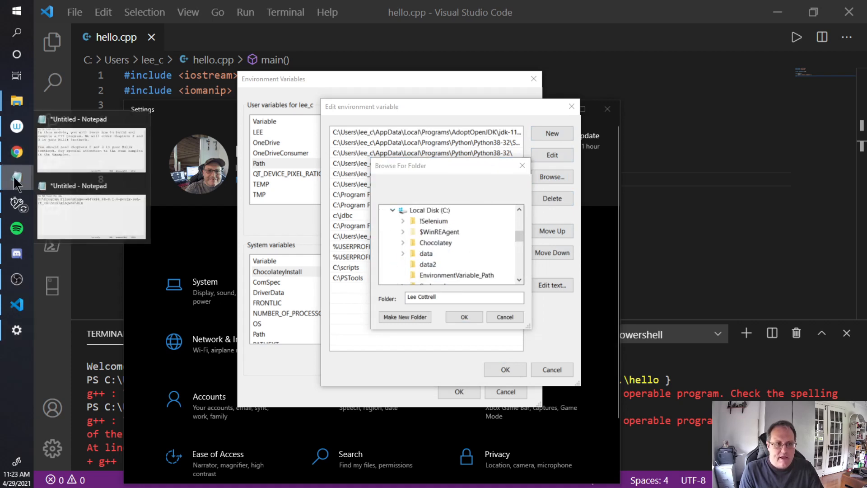
- Copy the full mingw64\bin folder path from the Notepad window
{"action": "left_click", "coordinate": [90, 216]}
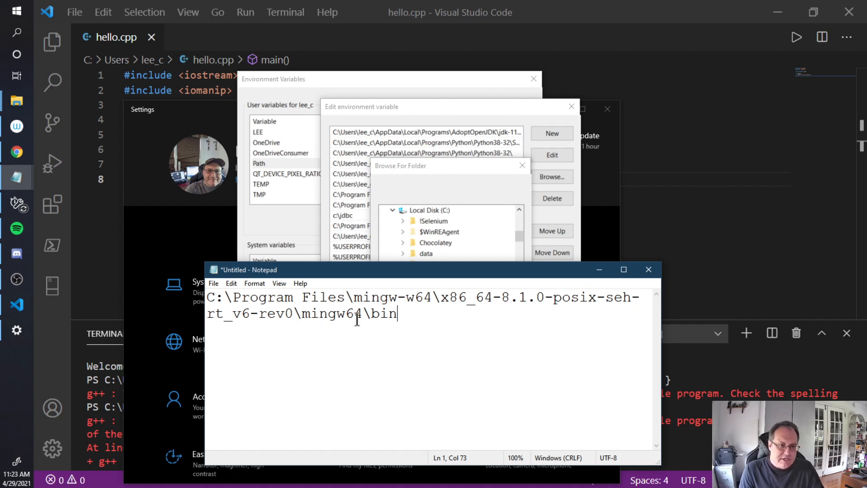
{"action": "mouse_move", "coordinate": [401, 315]}
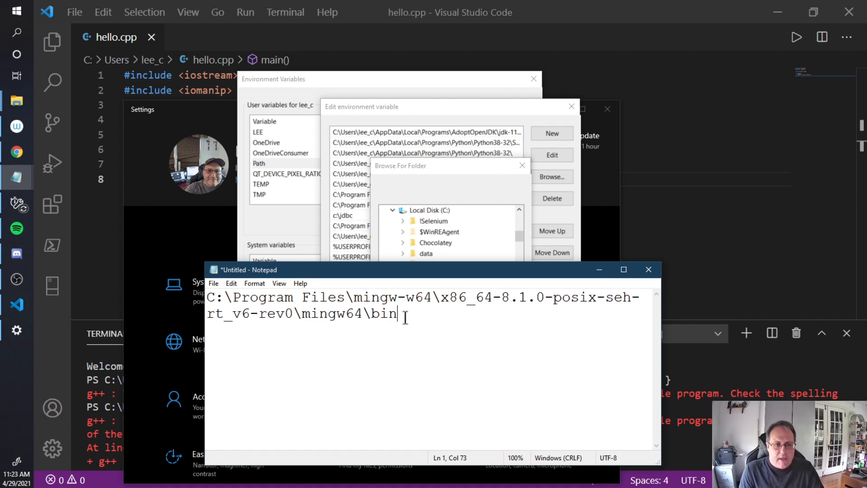
{"action": "key", "text": "ctrl+a"}
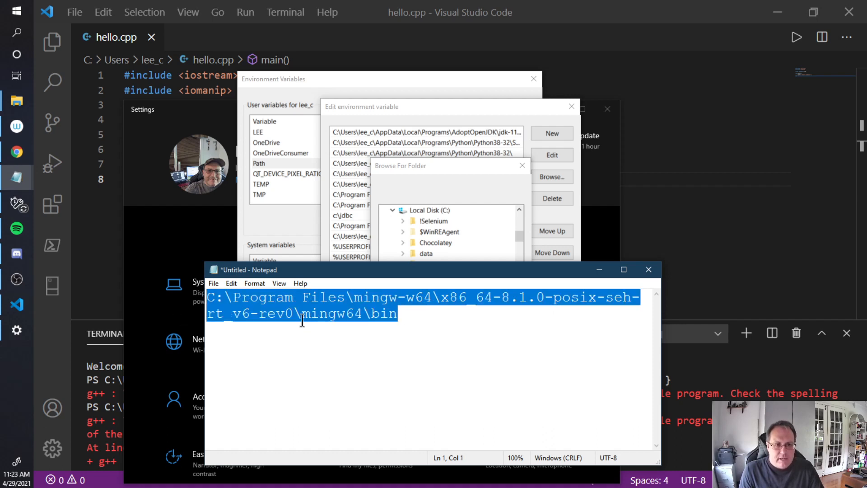
{"action": "left_click", "coordinate": [399, 314]}
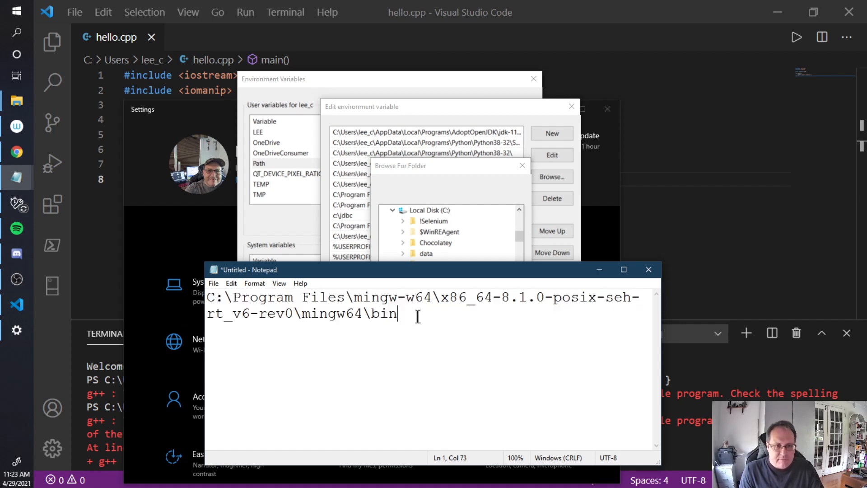
{"action": "key", "text": "ctrl+a"}
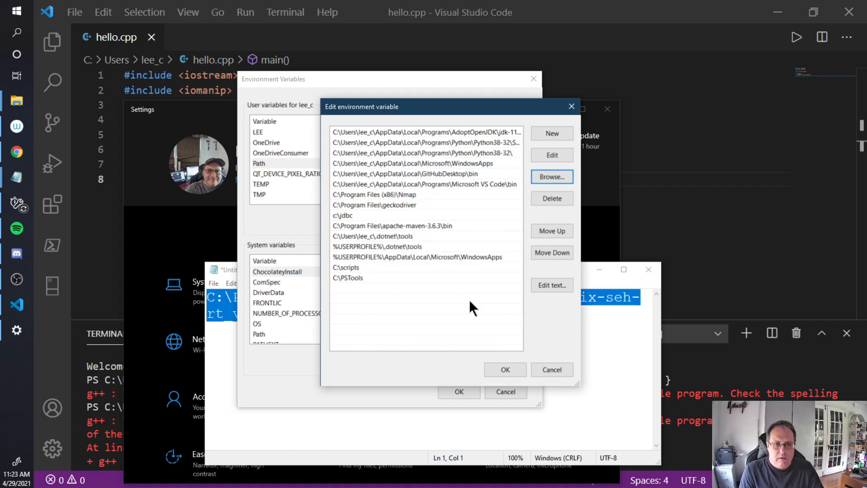
- Add the mingw64\bin folder as a new user Path entry and confirm both dialogs
{"action": "left_click", "coordinate": [347, 277]}
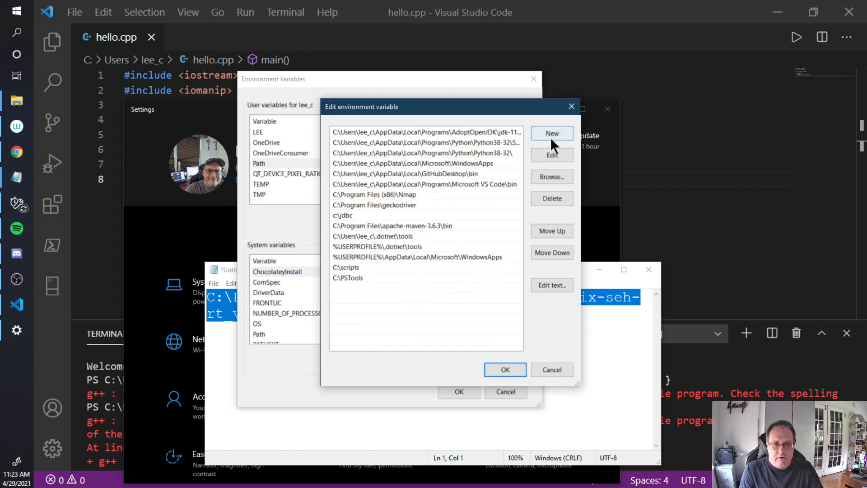
{"action": "left_click", "coordinate": [552, 134]}
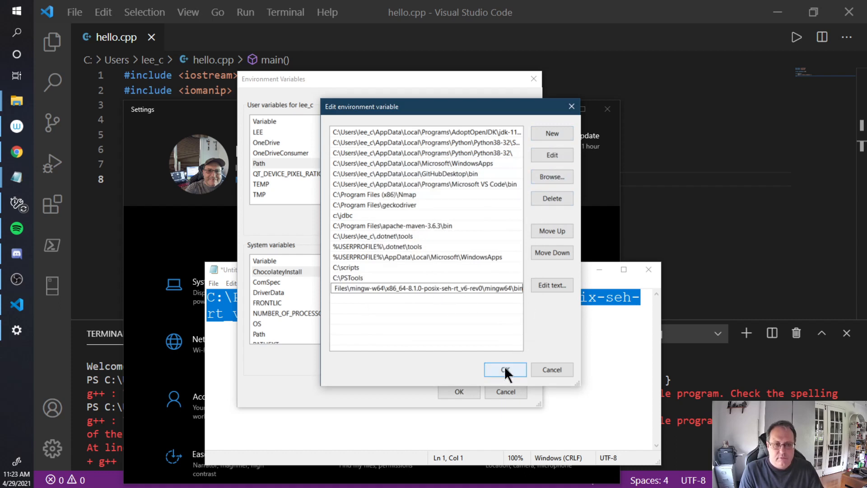
{"action": "left_click", "coordinate": [504, 370]}
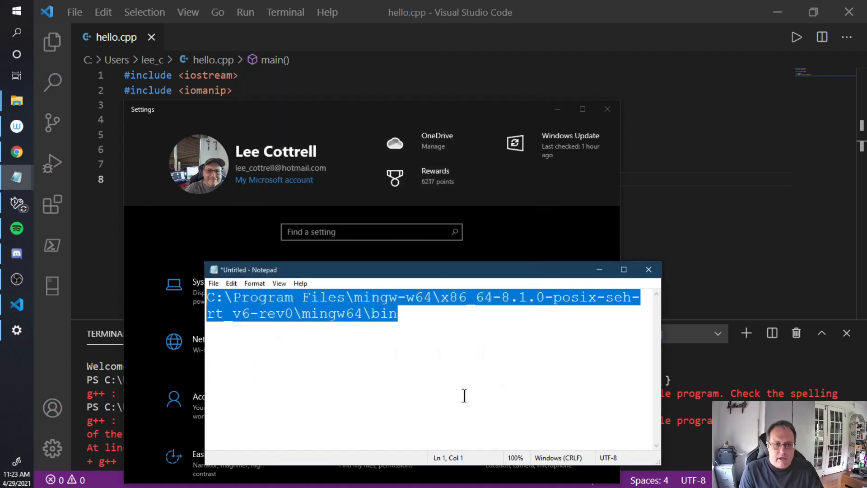
{"action": "left_click", "coordinate": [648, 269]}
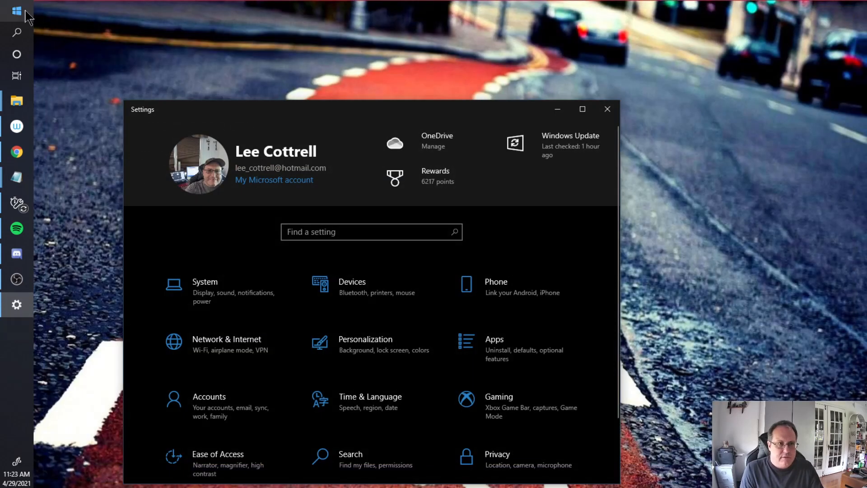
- Relaunch Visual Studio Code from the Start menu by searching 'vsc'
{"action": "type", "text": "vsc"}
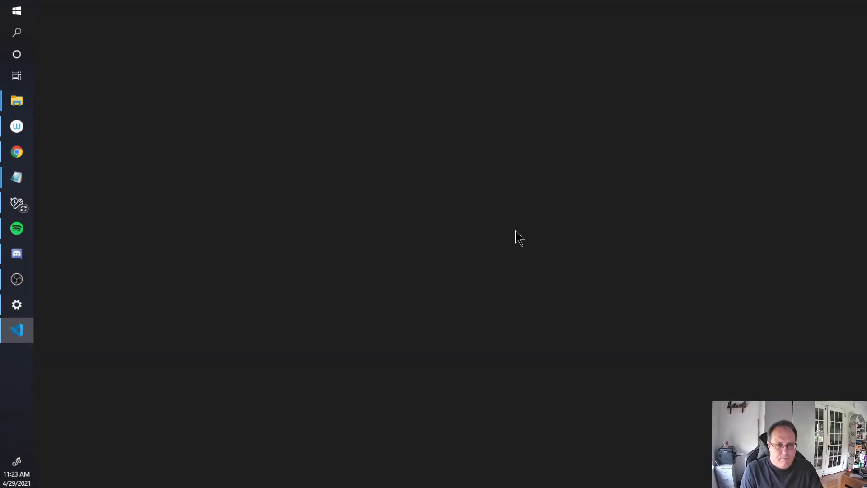
{"action": "left_click", "coordinate": [16, 330]}
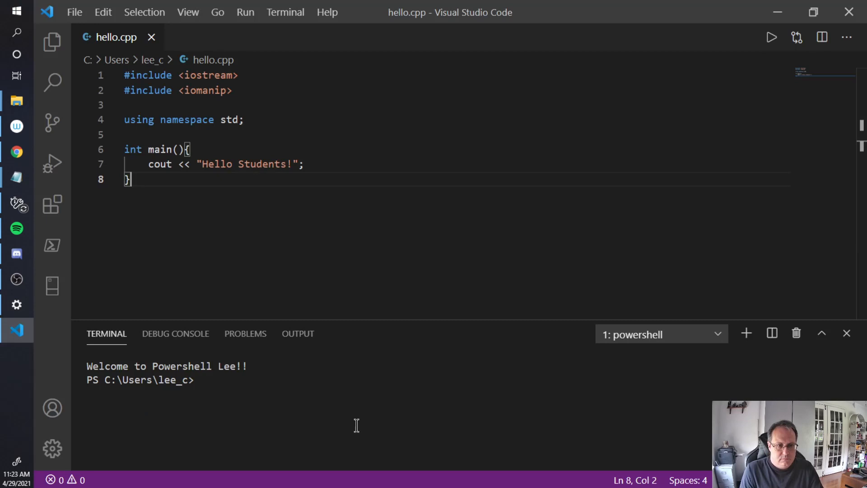
- Run g++ in the fresh terminal to confirm it reports 'no input files'
{"action": "type", "text": "g++"}
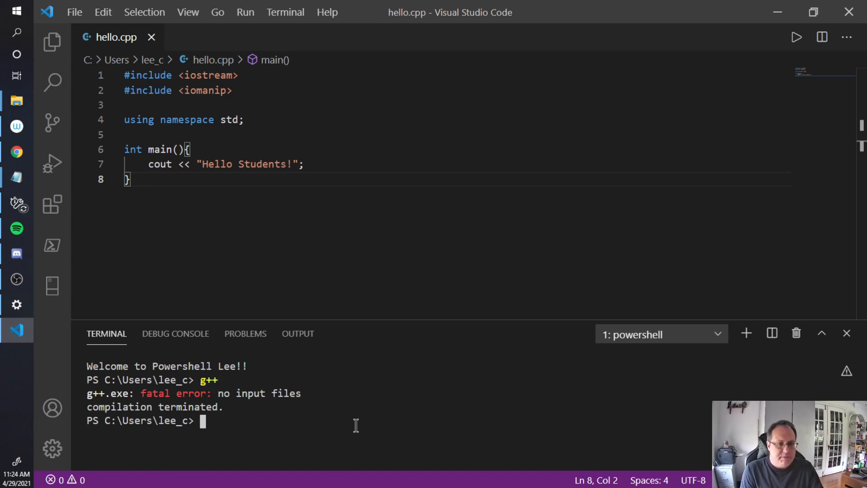
{"action": "mouse_move", "coordinate": [370, 281]}
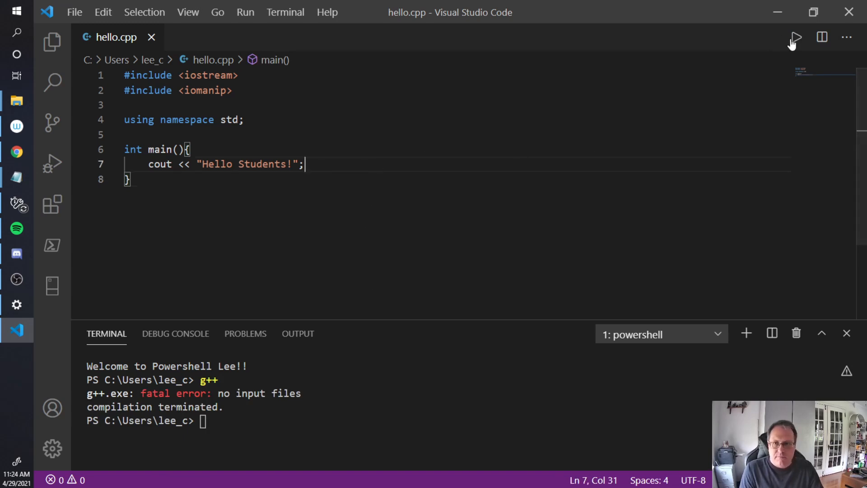
- Run hello.cpp with Code Runner so the terminal prints 'Hello Students!'
{"action": "left_click", "coordinate": [795, 37]}
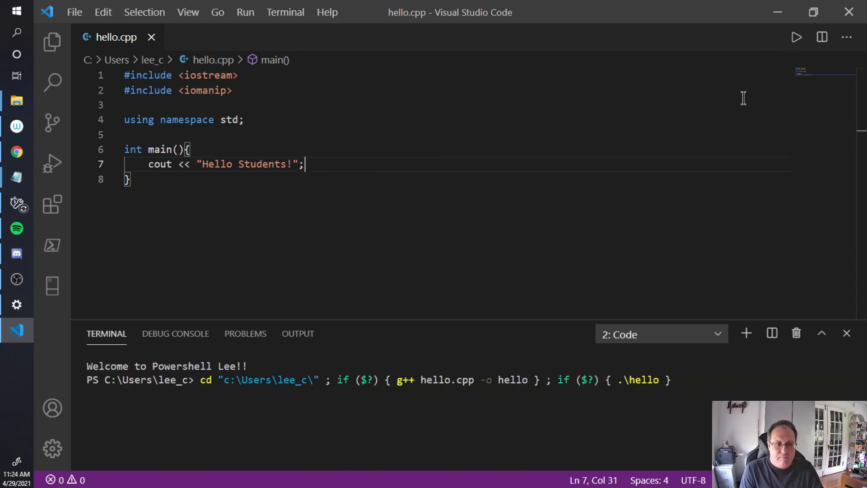
{"action": "key", "text": "Return"}
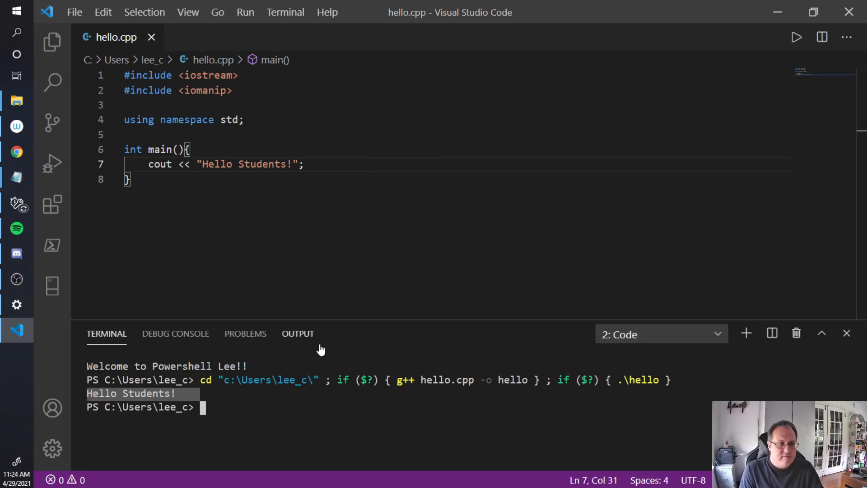
{"action": "mouse_move", "coordinate": [307, 356]}
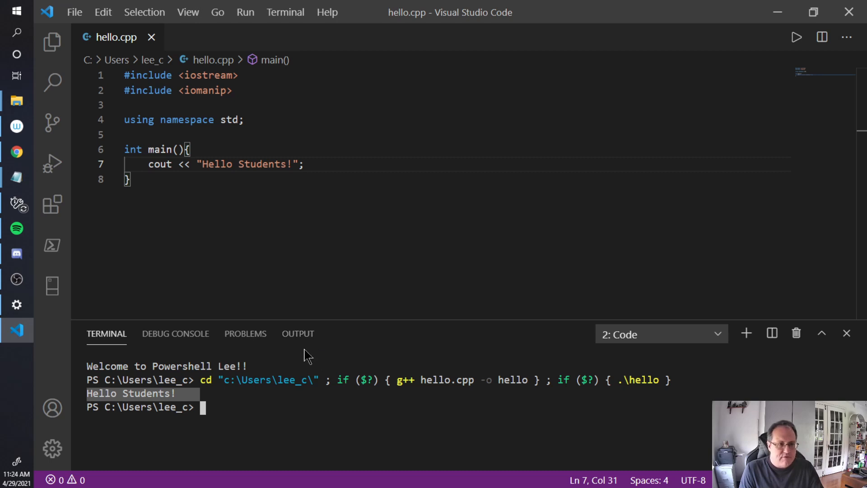